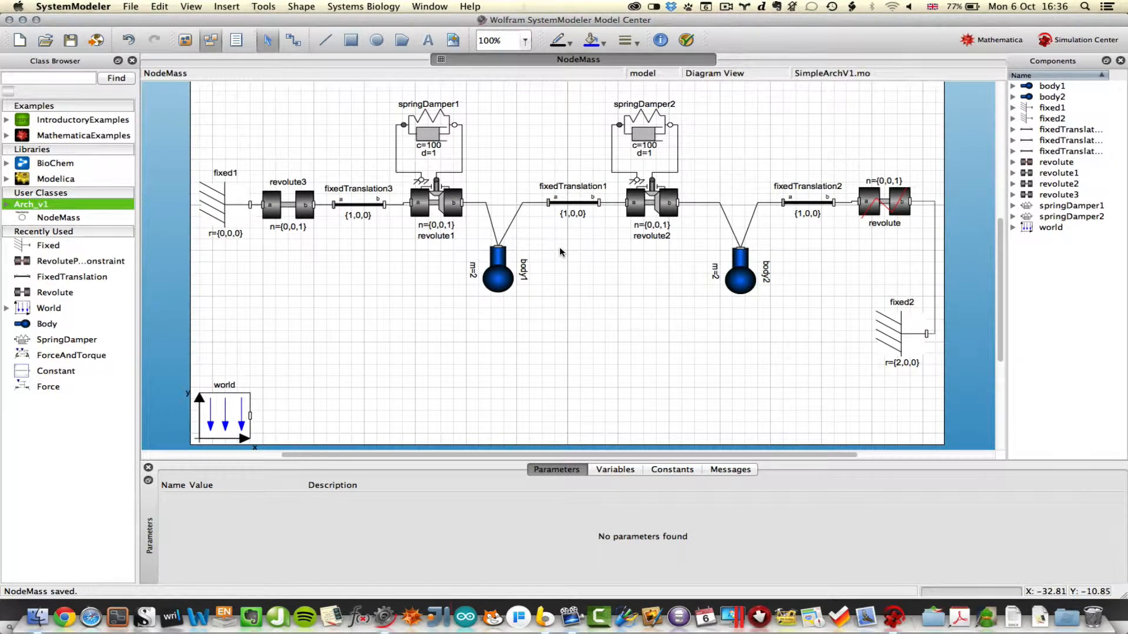
{"action": "mouse_move", "coordinate": [216, 280]}
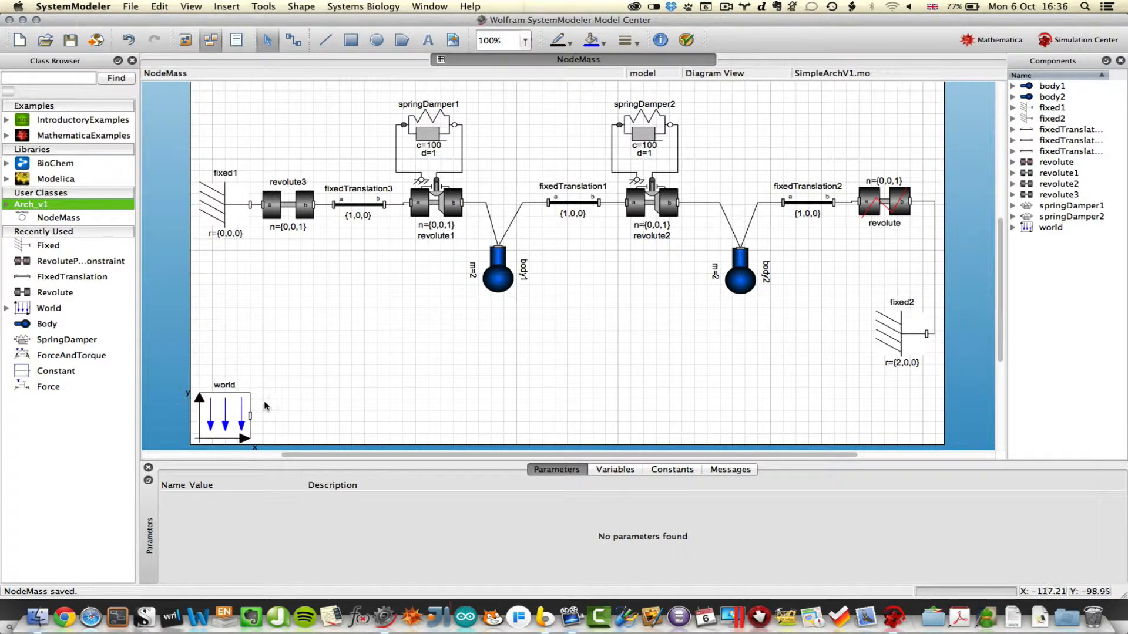
{"action": "mouse_move", "coordinate": [203, 387]}
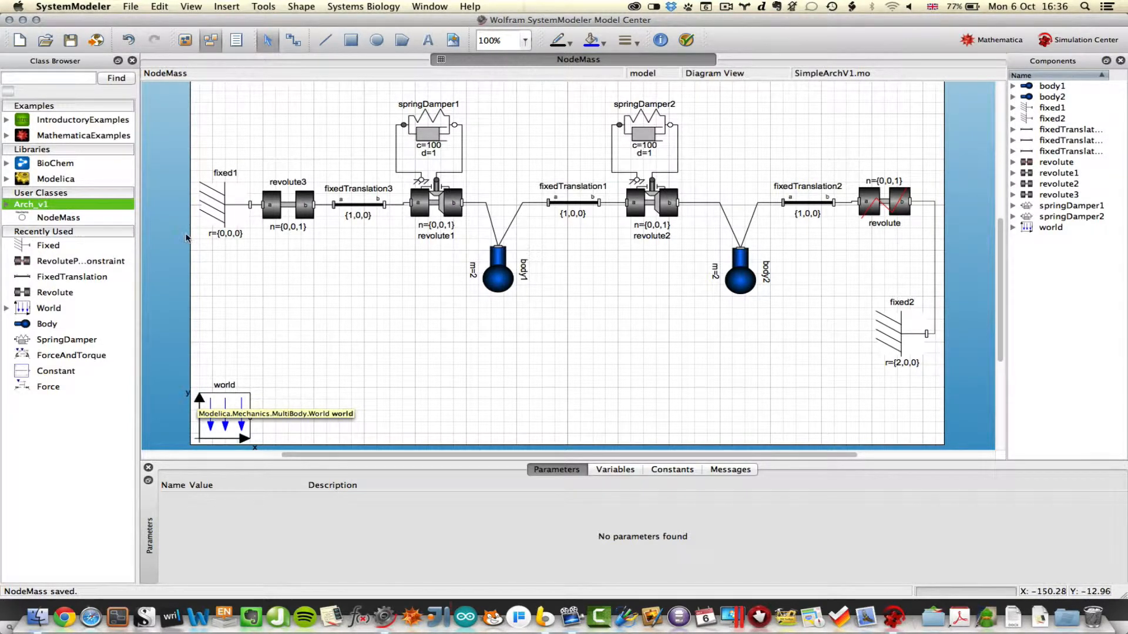
{"action": "mouse_move", "coordinate": [229, 193]}
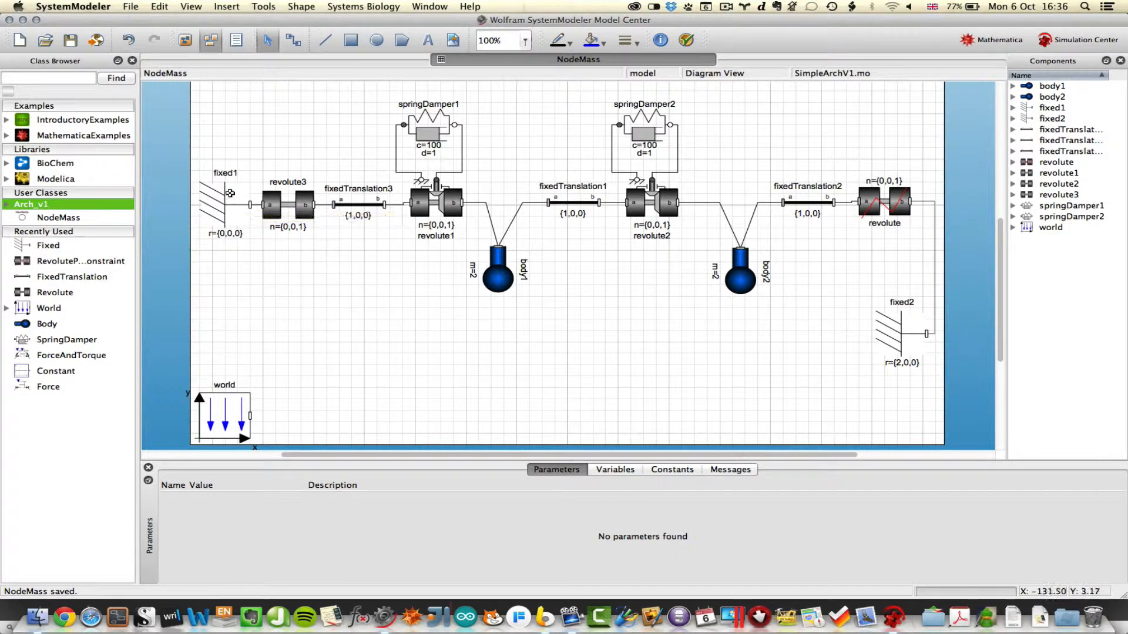
- Inspect fixed1 and fixedTranslation3, then show revolute1's parameters with useAxisFlange true
{"action": "left_click", "coordinate": [224, 204]}
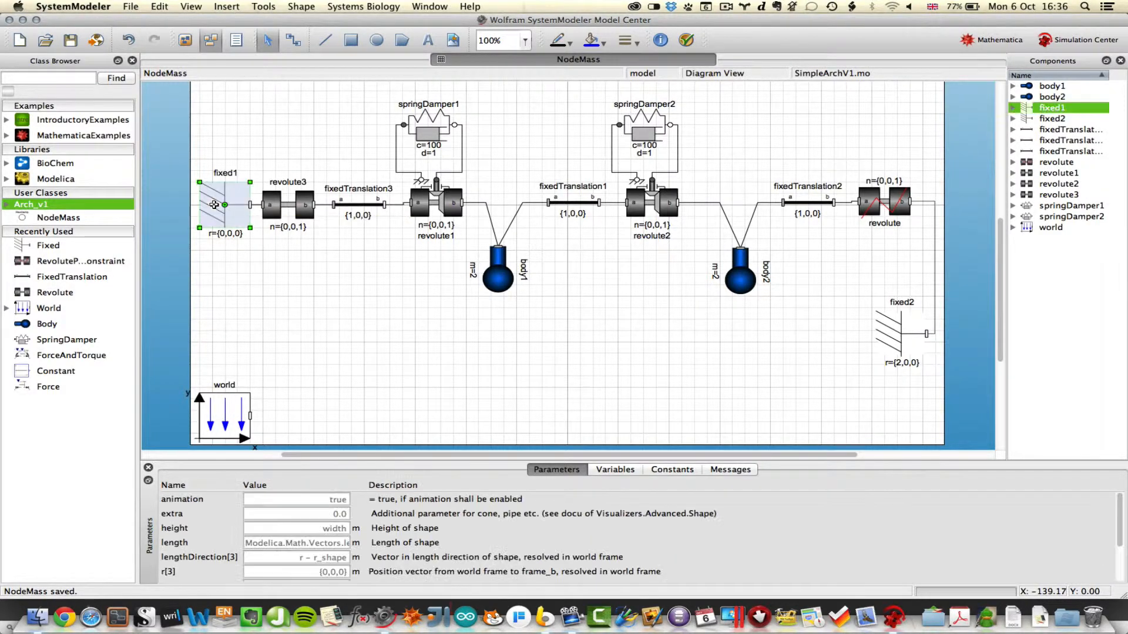
{"action": "mouse_move", "coordinate": [299, 300]}
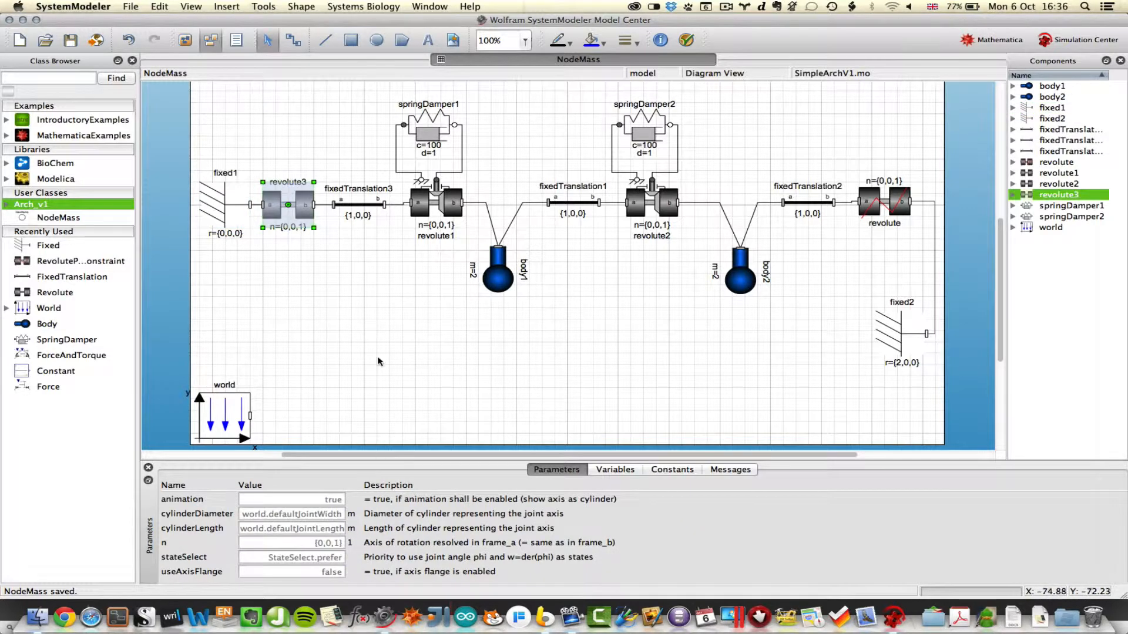
{"action": "left_click", "coordinate": [358, 205]}
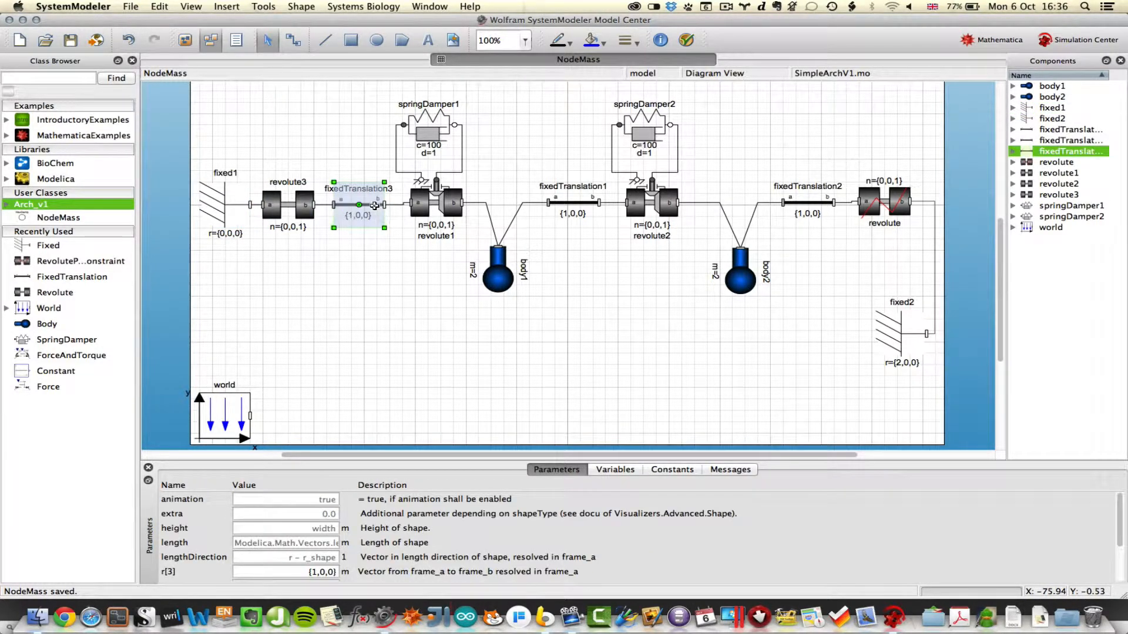
{"action": "mouse_move", "coordinate": [352, 261]}
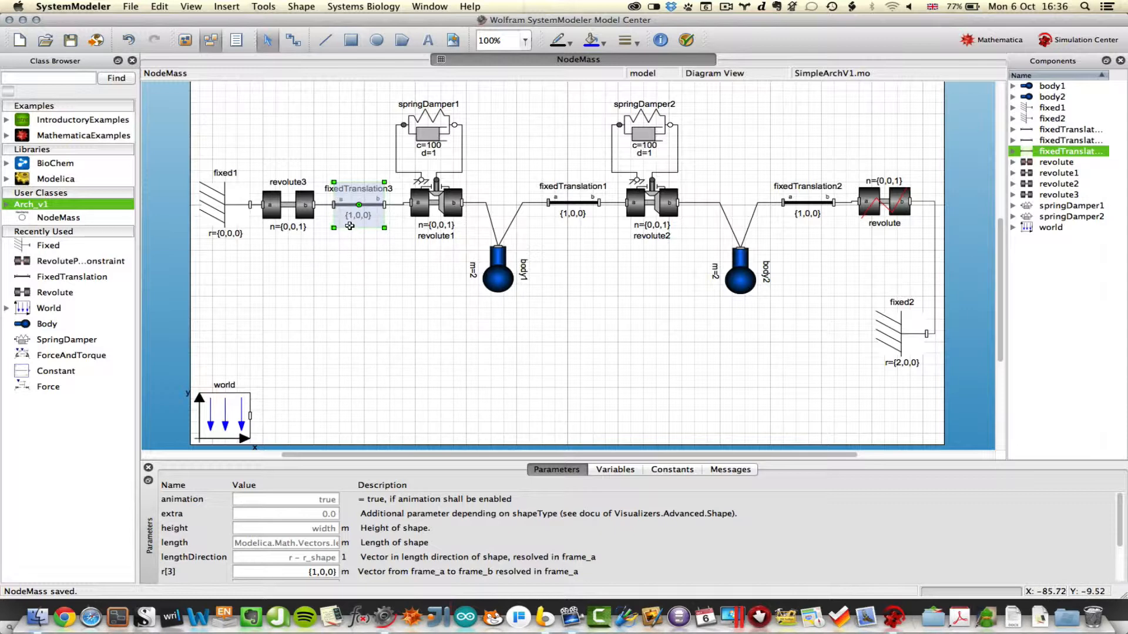
{"action": "mouse_move", "coordinate": [367, 216]}
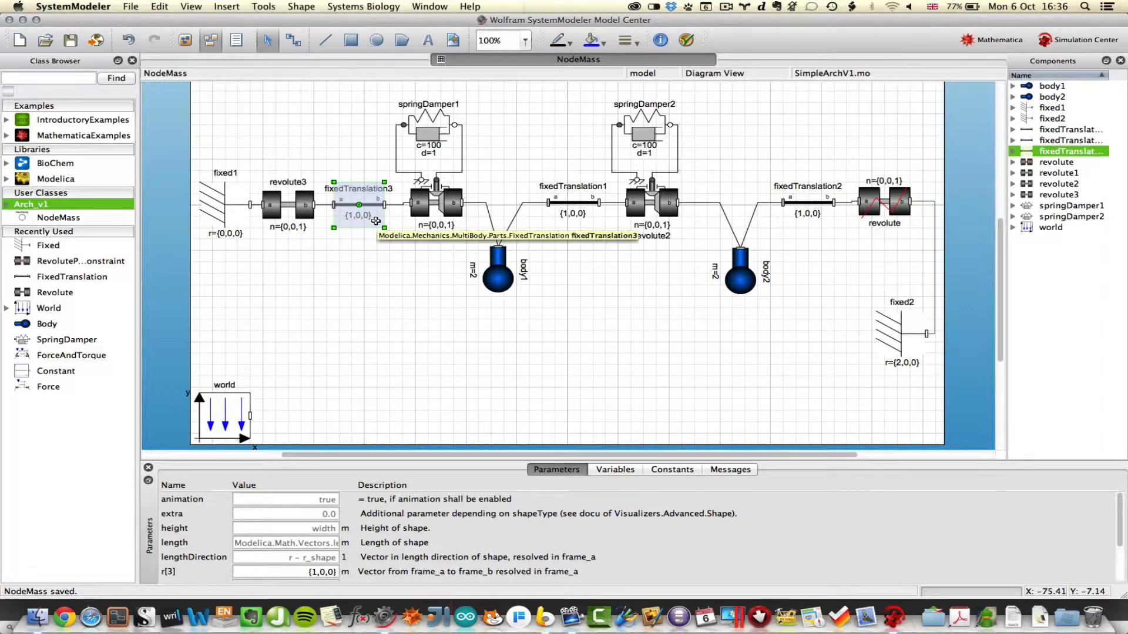
{"action": "mouse_move", "coordinate": [373, 210]}
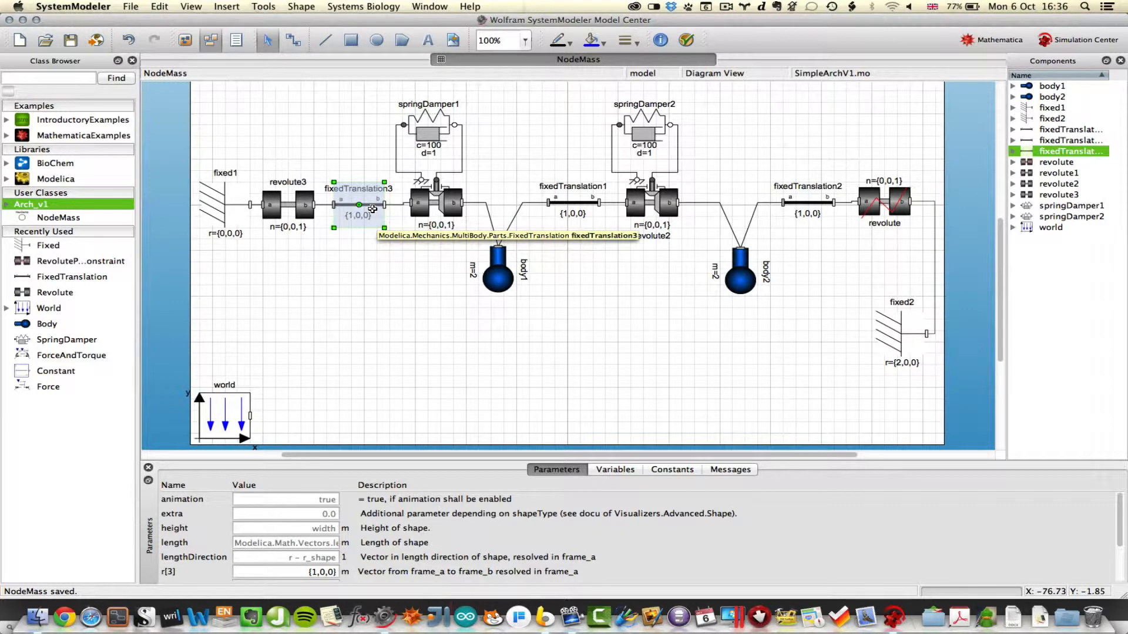
{"action": "left_click", "coordinate": [435, 205]}
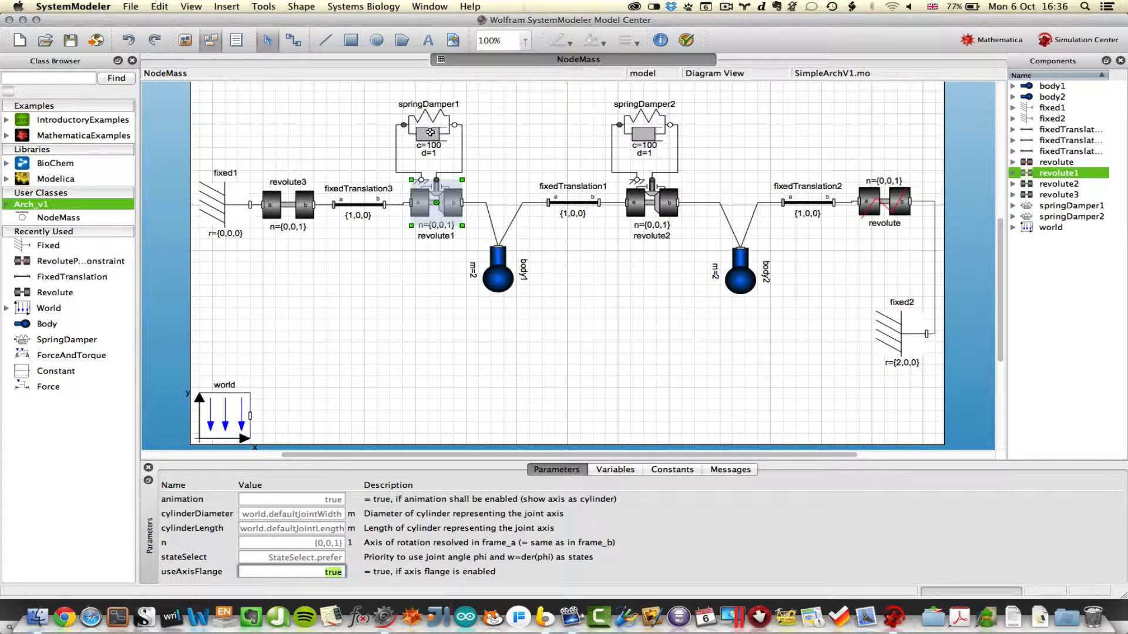
{"action": "mouse_move", "coordinate": [431, 170]}
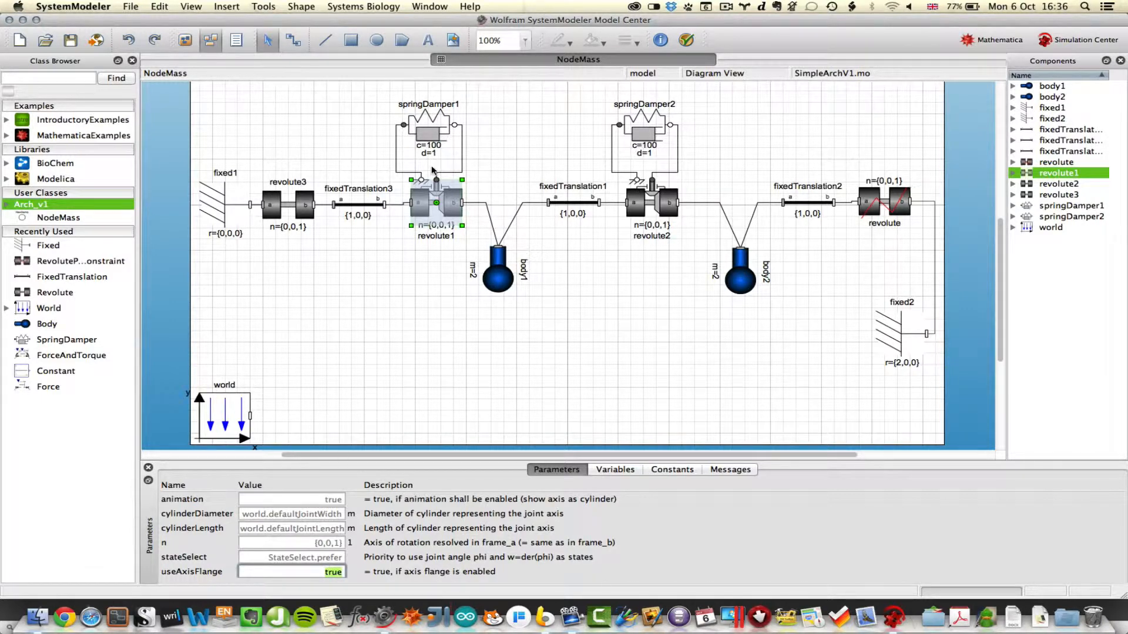
- Show body1's parameters down to its inertia tensor and 2 kg mass m
{"action": "left_click", "coordinate": [515, 175]}
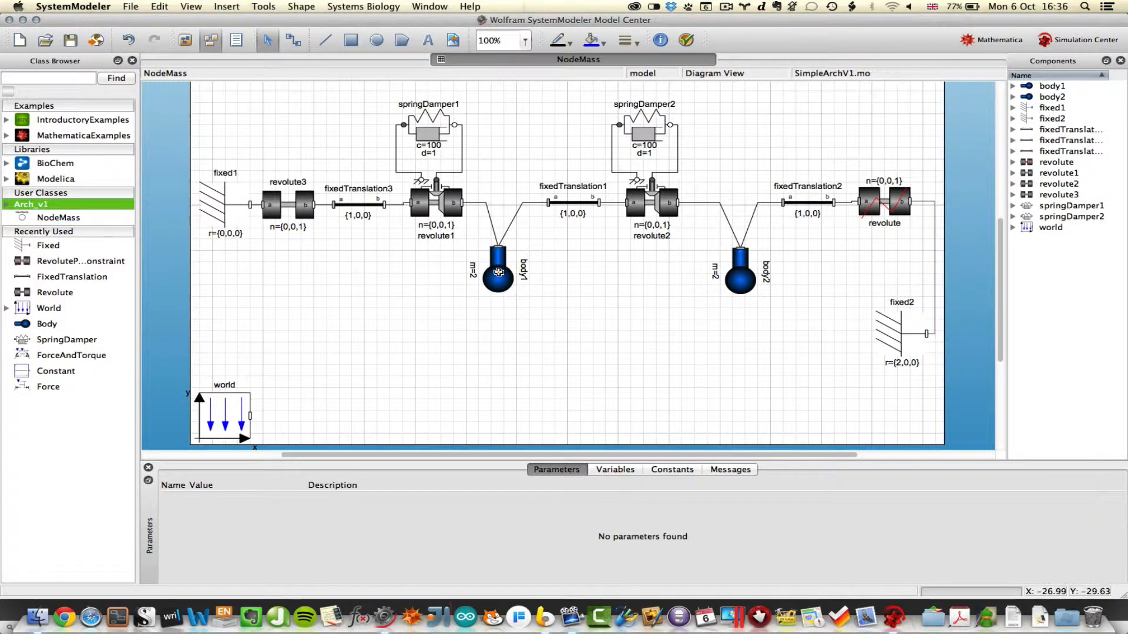
{"action": "left_click", "coordinate": [497, 270]}
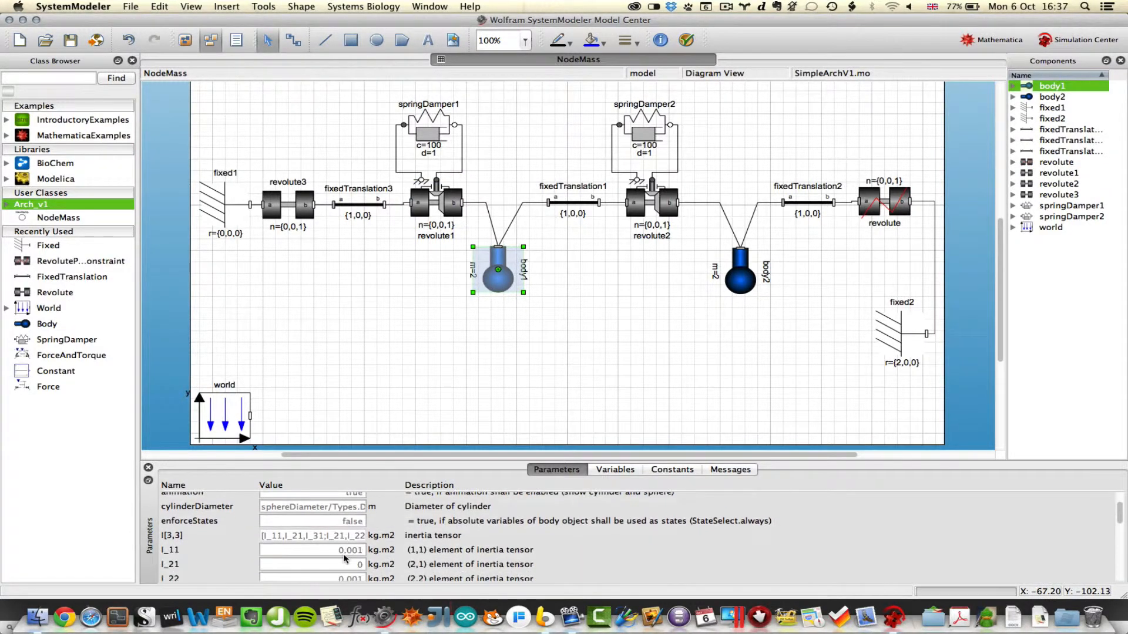
{"action": "scroll", "scroll_direction": "down", "scroll_amount": 3}
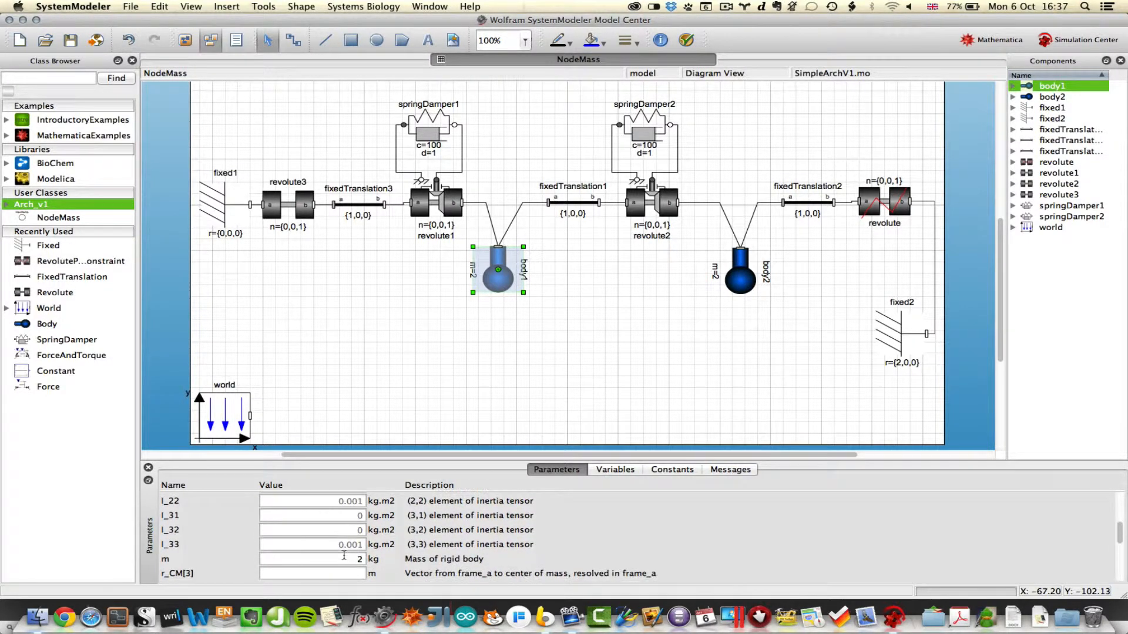
{"action": "mouse_move", "coordinate": [580, 212]}
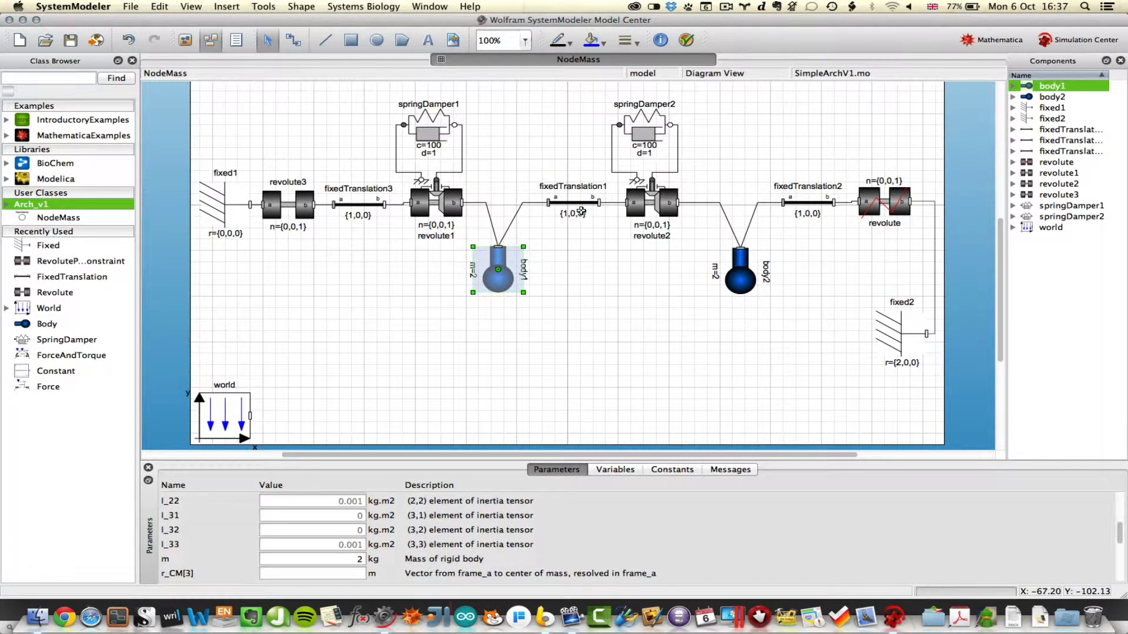
{"action": "mouse_move", "coordinate": [623, 134]}
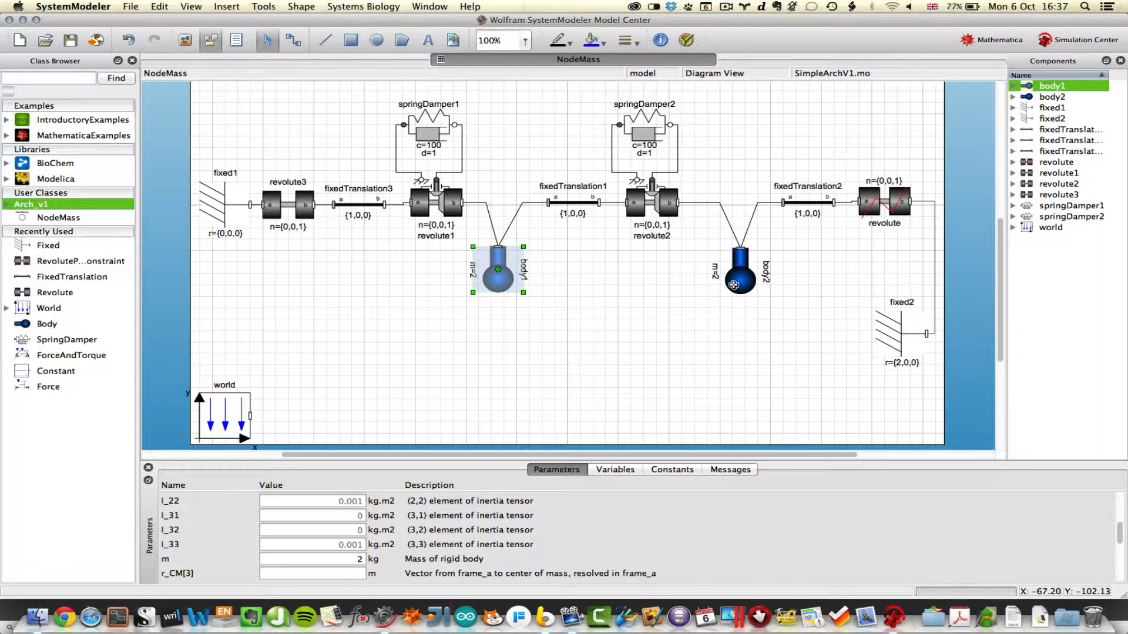
{"action": "mouse_move", "coordinate": [819, 231]}
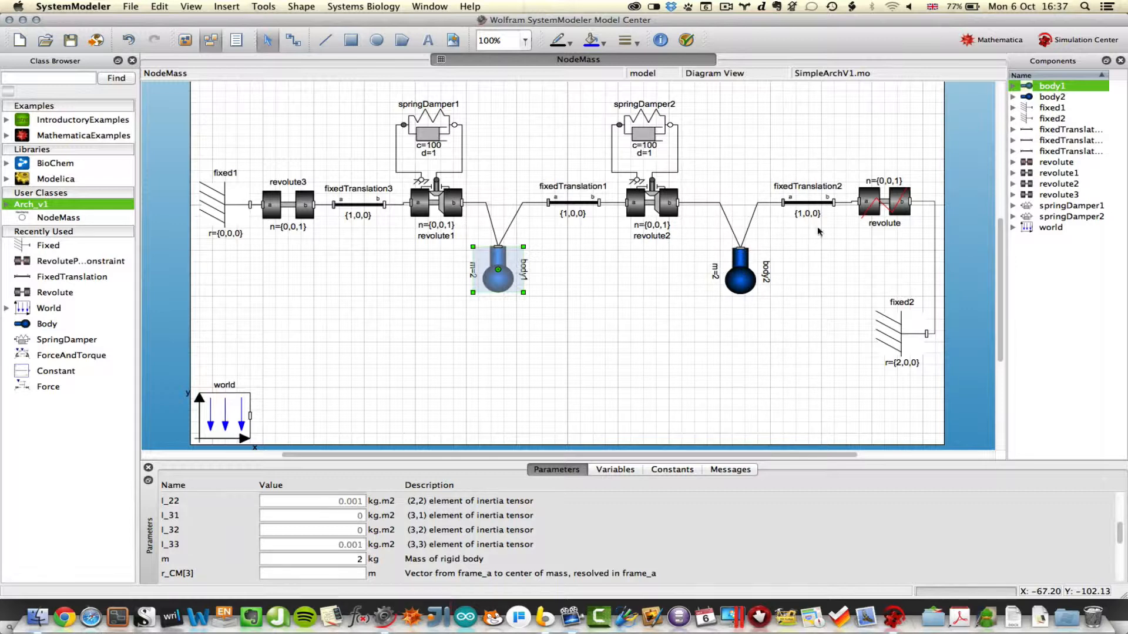
{"action": "mouse_move", "coordinate": [871, 207]}
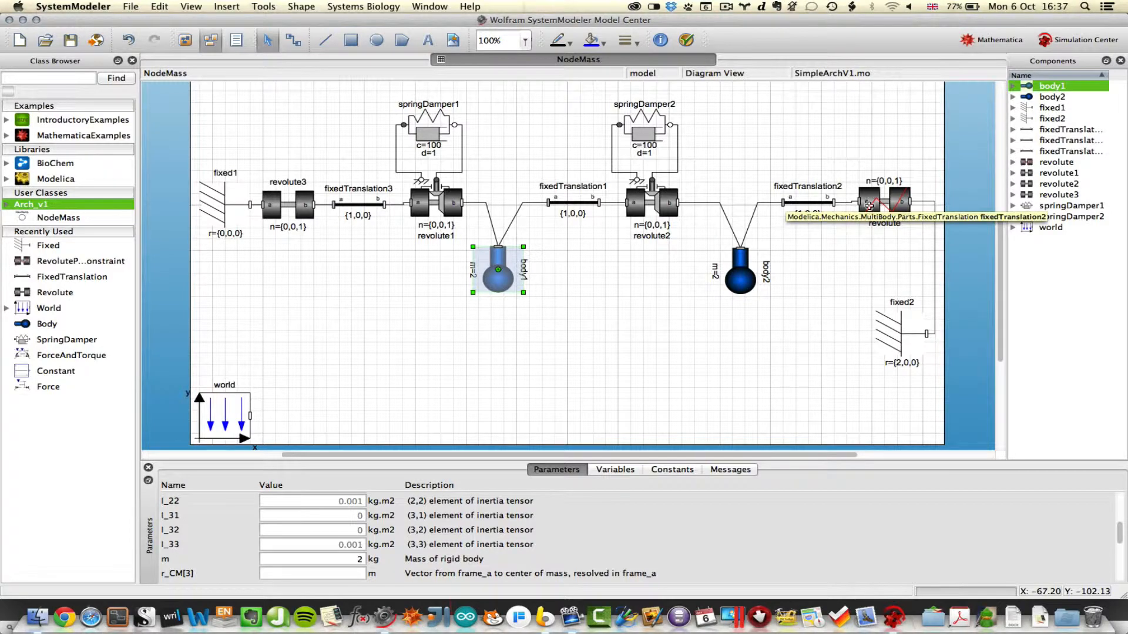
{"action": "mouse_move", "coordinate": [871, 201]}
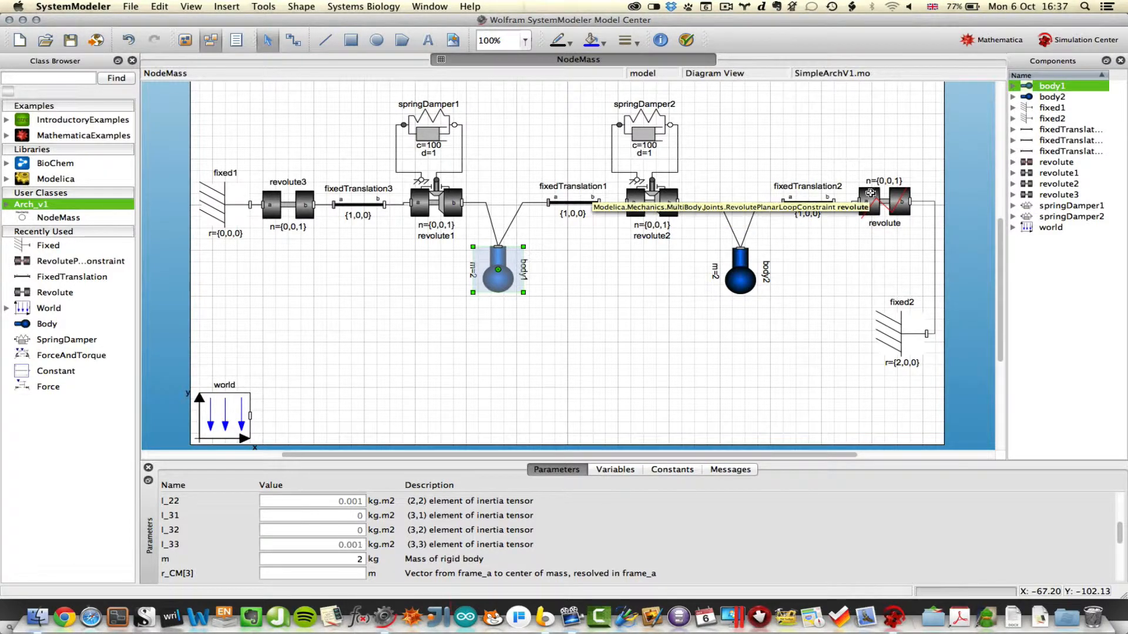
{"action": "left_click", "coordinate": [885, 201]}
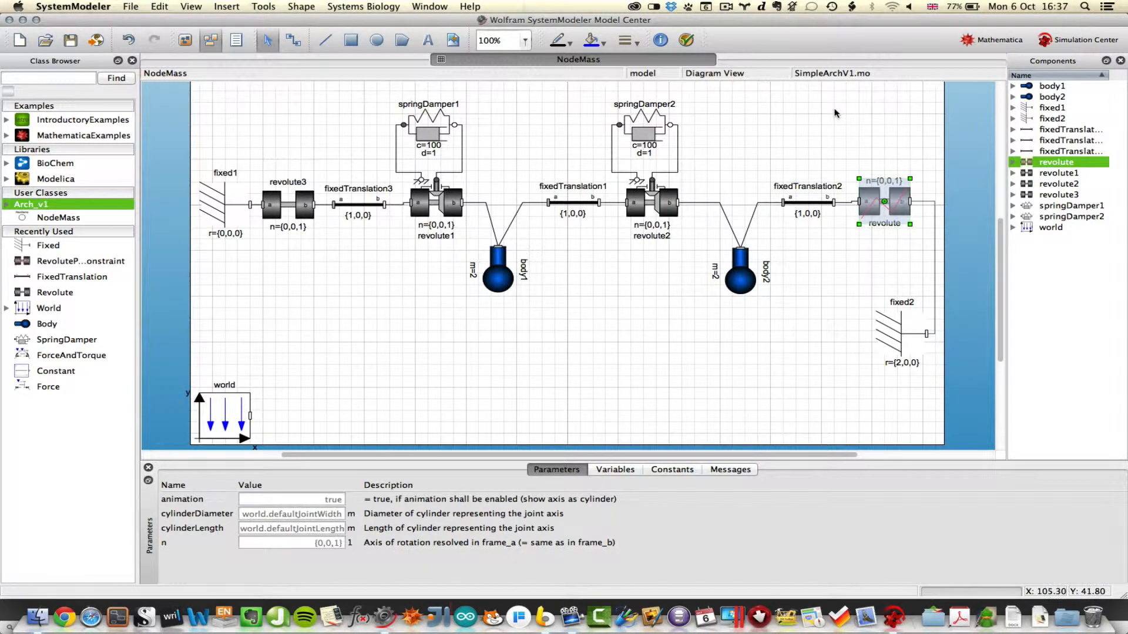
{"action": "mouse_move", "coordinate": [851, 217]}
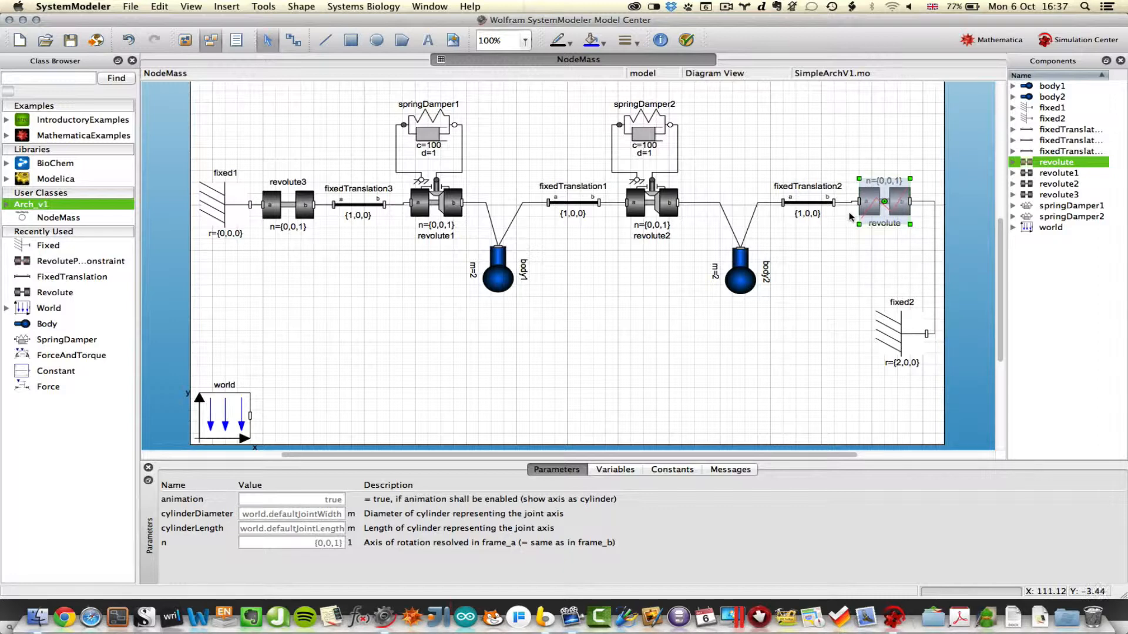
{"action": "mouse_move", "coordinate": [906, 186]}
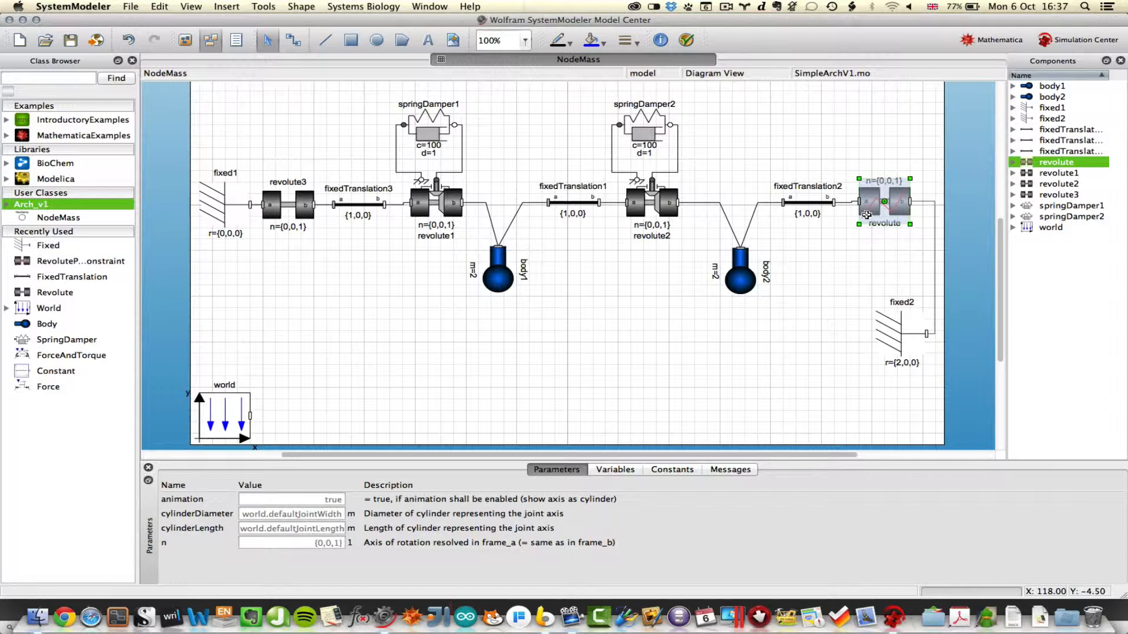
{"action": "left_click", "coordinate": [843, 241]}
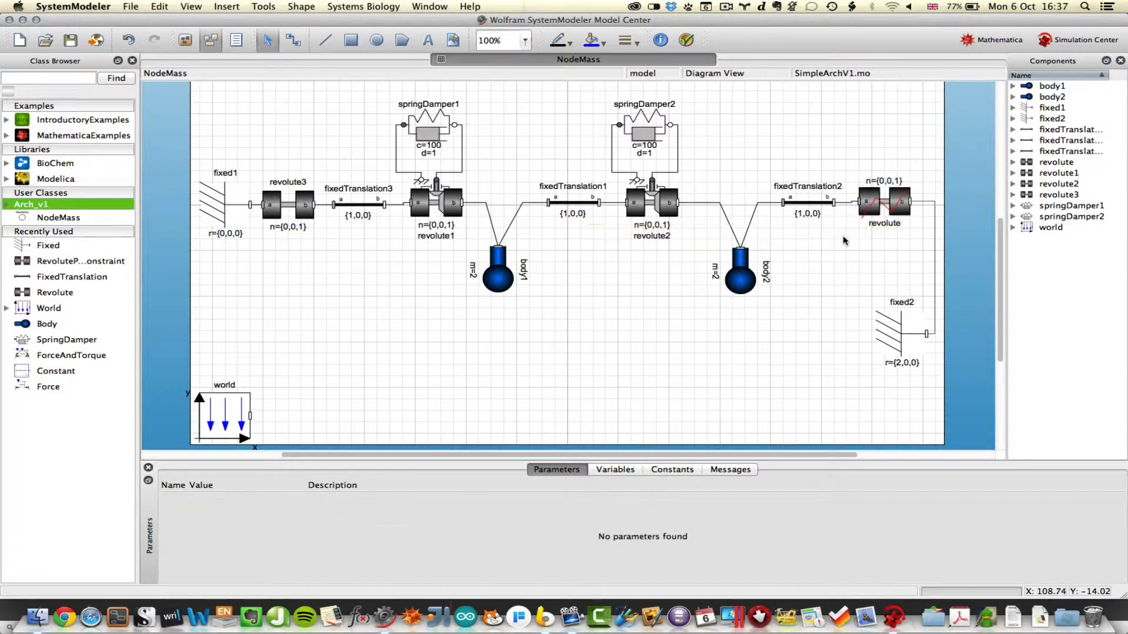
{"action": "mouse_move", "coordinate": [906, 332]}
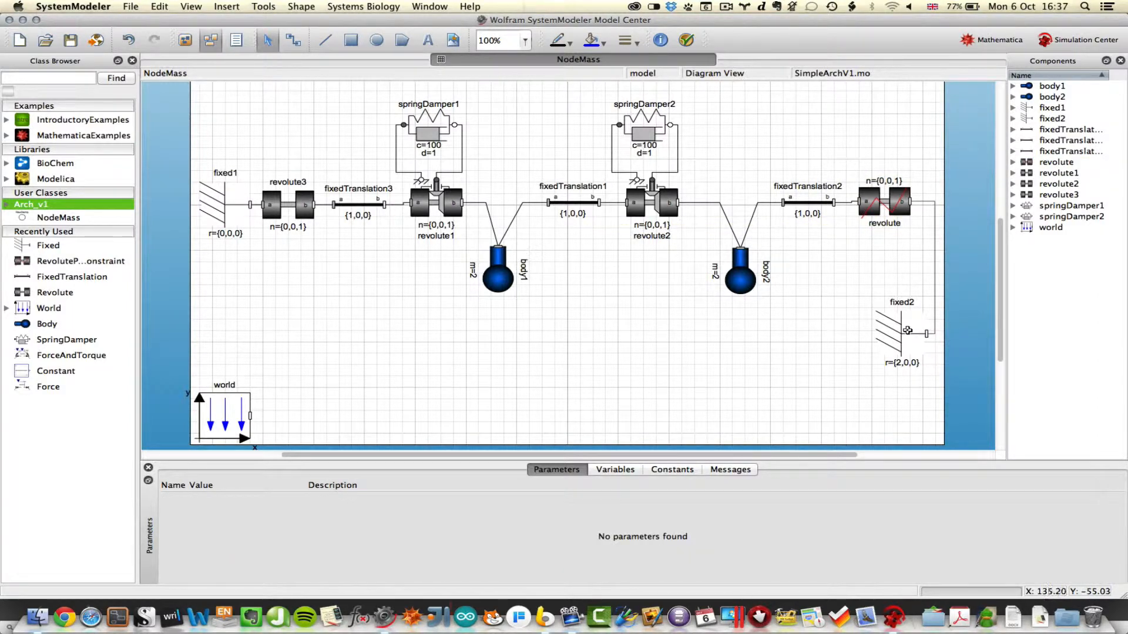
{"action": "mouse_move", "coordinate": [903, 372]}
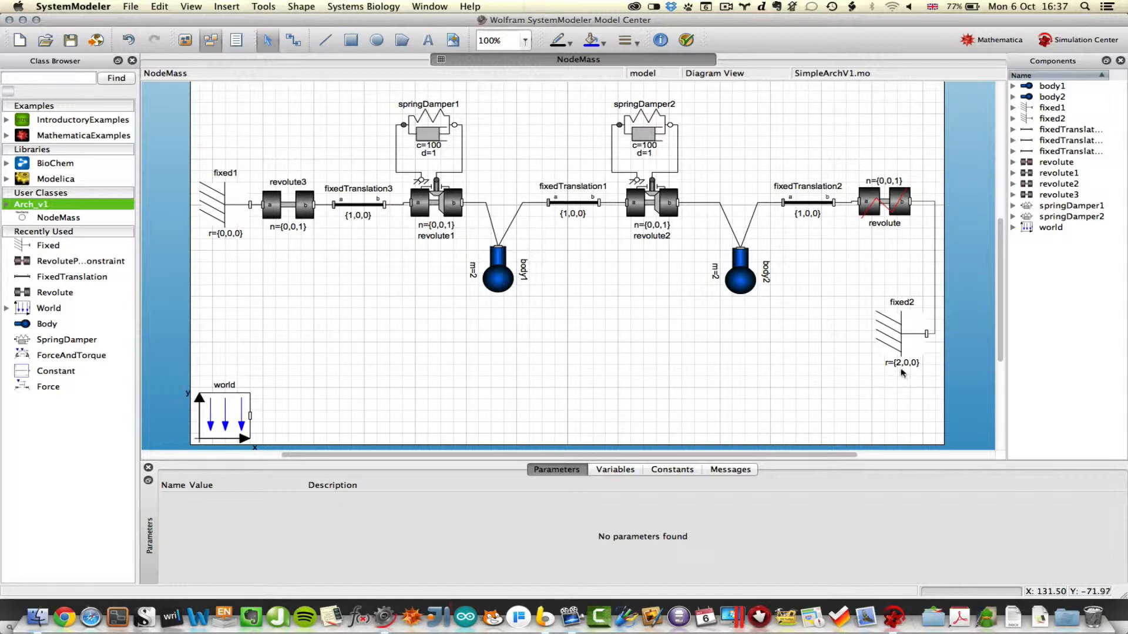
{"action": "mouse_move", "coordinate": [901, 373]}
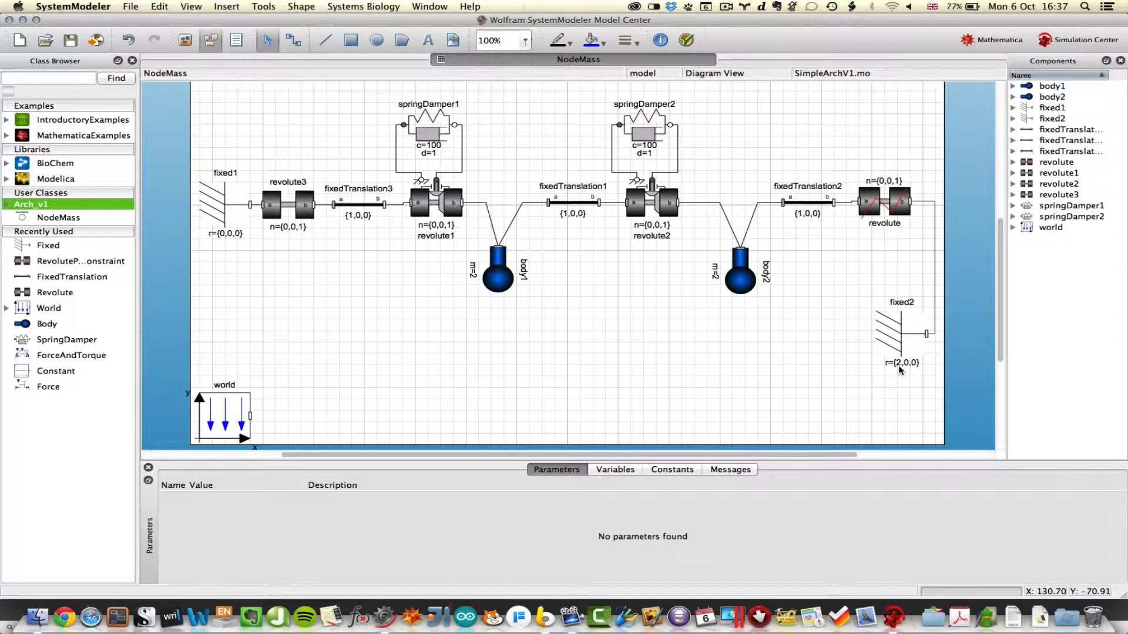
{"action": "mouse_move", "coordinate": [229, 241]}
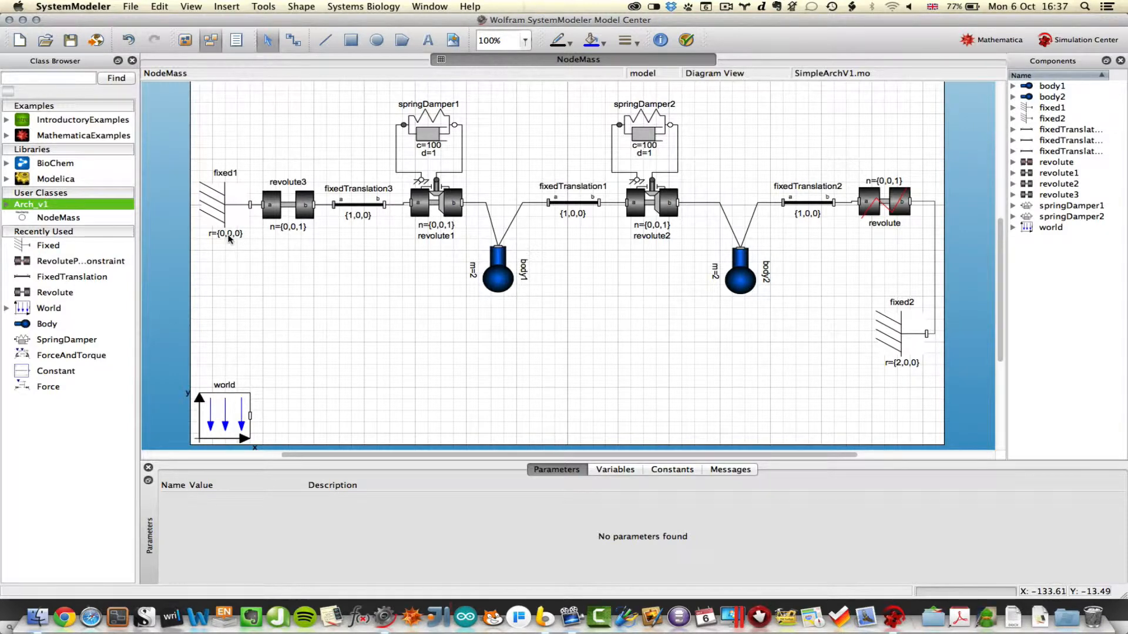
{"action": "mouse_move", "coordinate": [515, 192]}
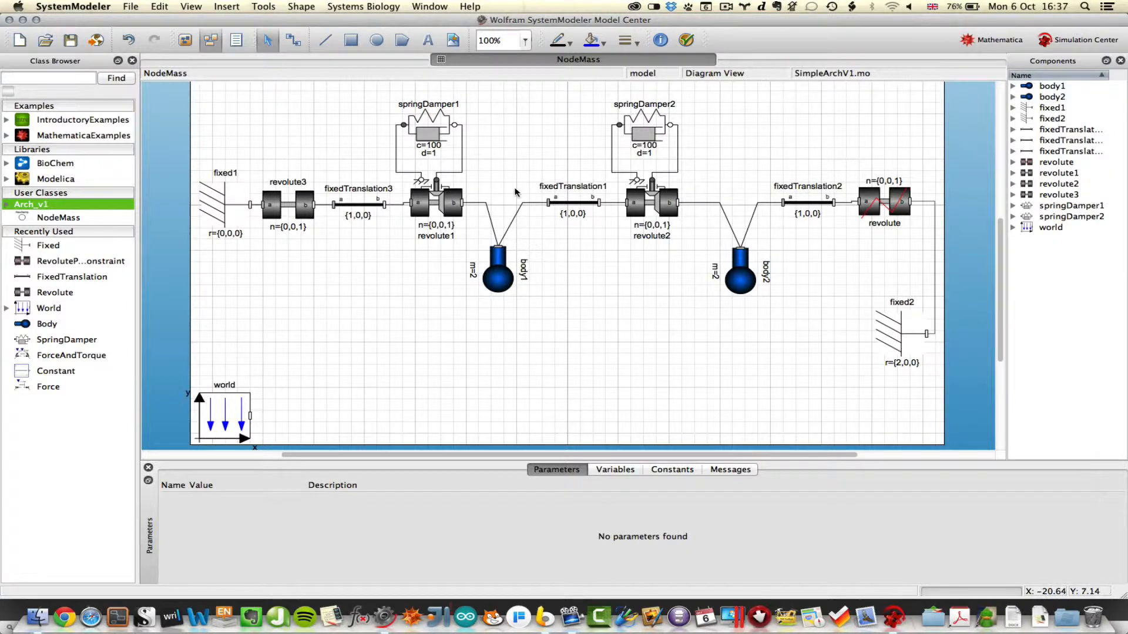
{"action": "mouse_move", "coordinate": [797, 209]}
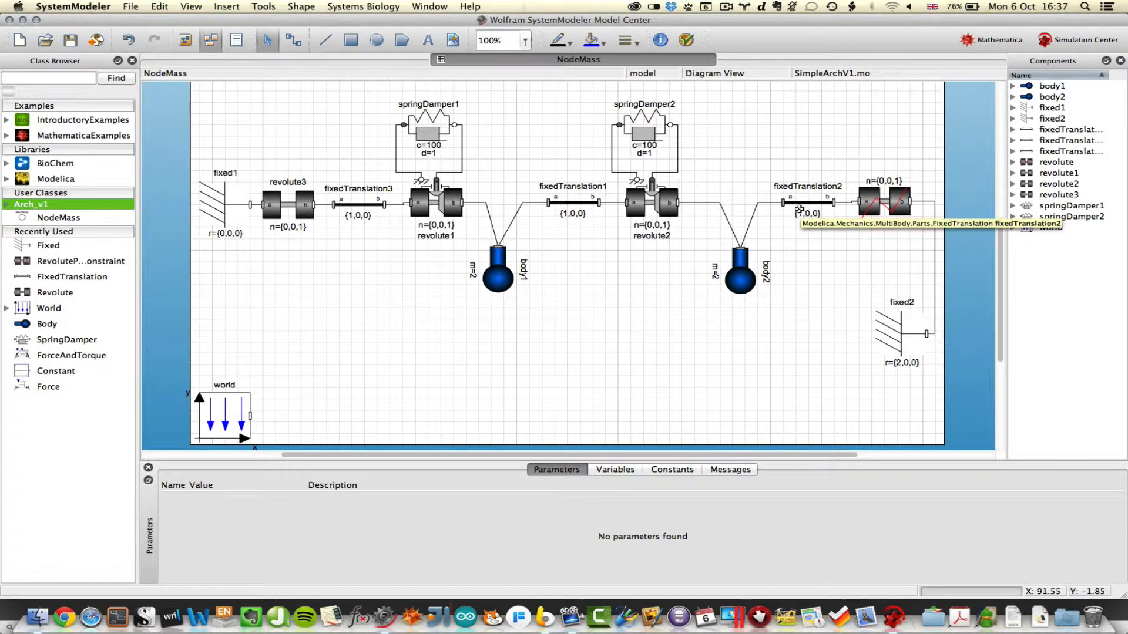
{"action": "mouse_move", "coordinate": [886, 322]}
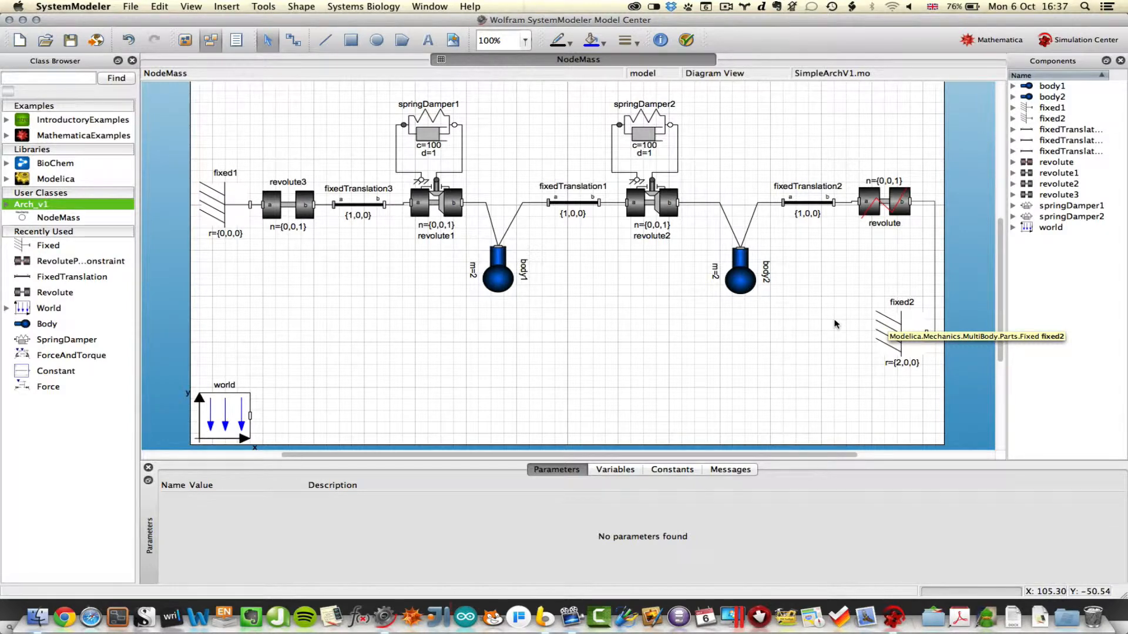
{"action": "mouse_move", "coordinate": [834, 324]}
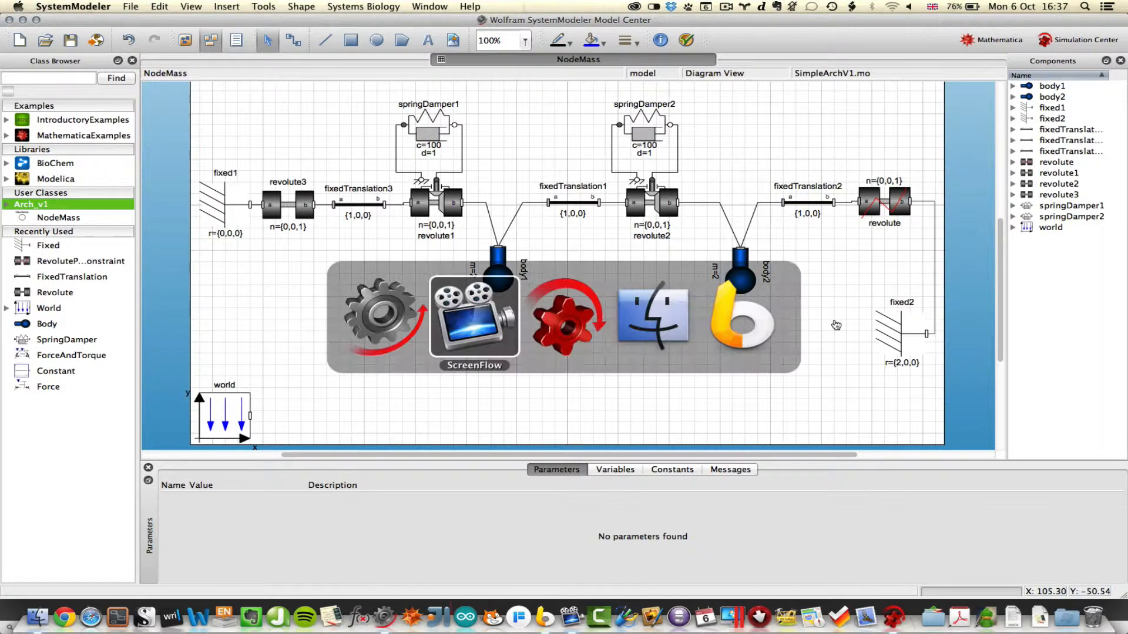
- View the NodeMass 1 results in Simulation Center with the experiment settings and 5 s stop time
{"action": "left_click", "coordinate": [1086, 40]}
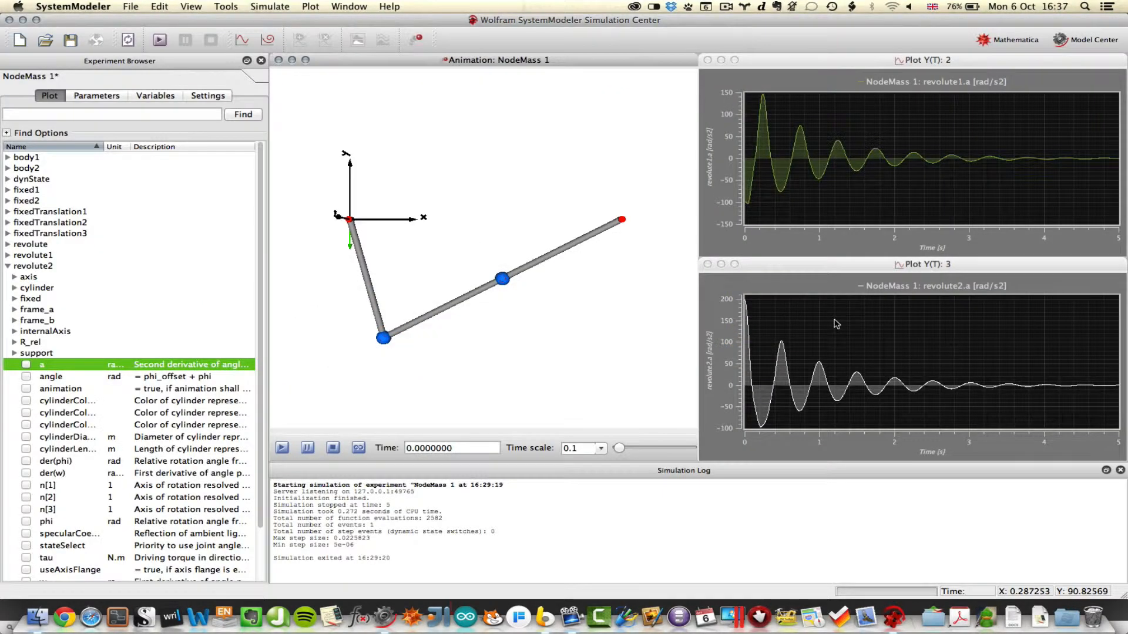
{"action": "mouse_move", "coordinate": [267, 264]}
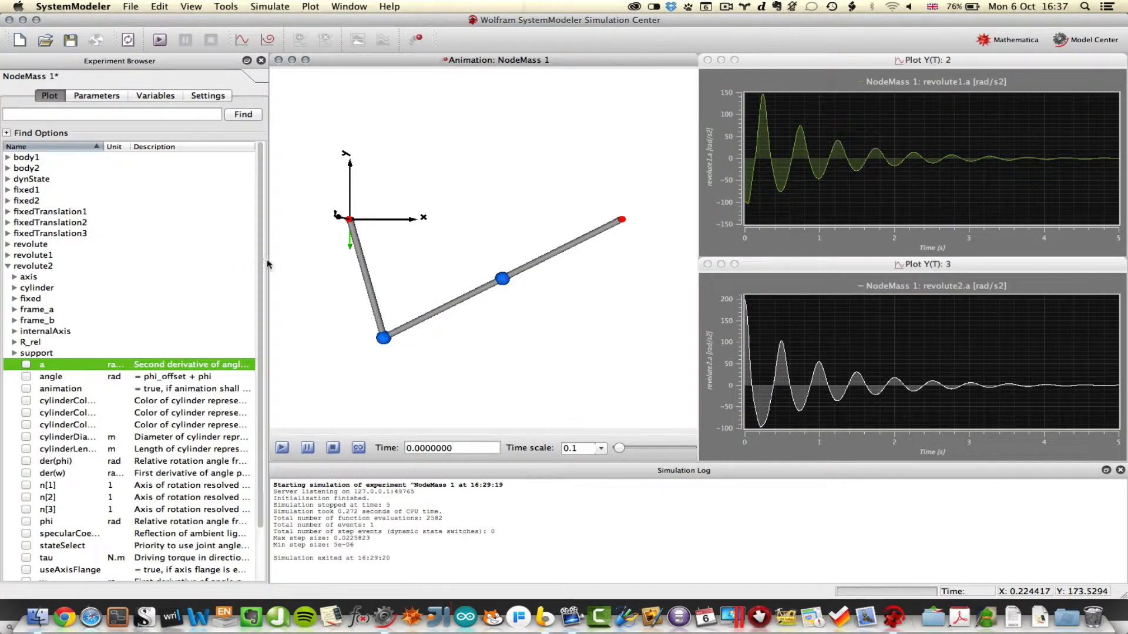
{"action": "left_click", "coordinate": [208, 95]}
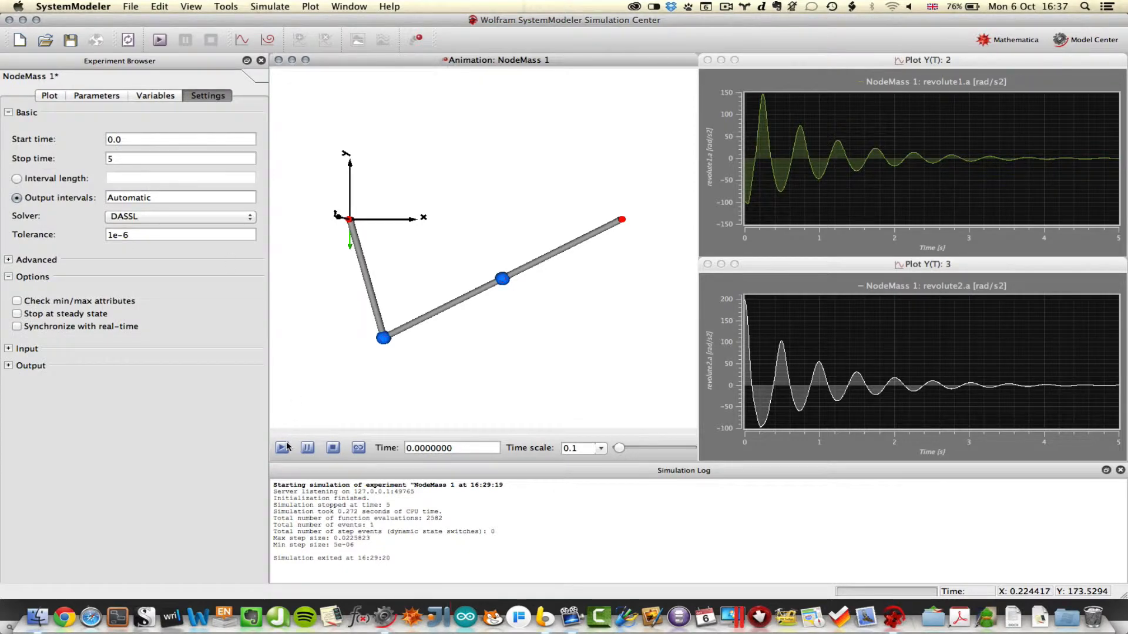
- Play the NodeMass 1 animation so the arch links swing down to about 1.73 s
{"action": "left_click", "coordinate": [282, 447]}
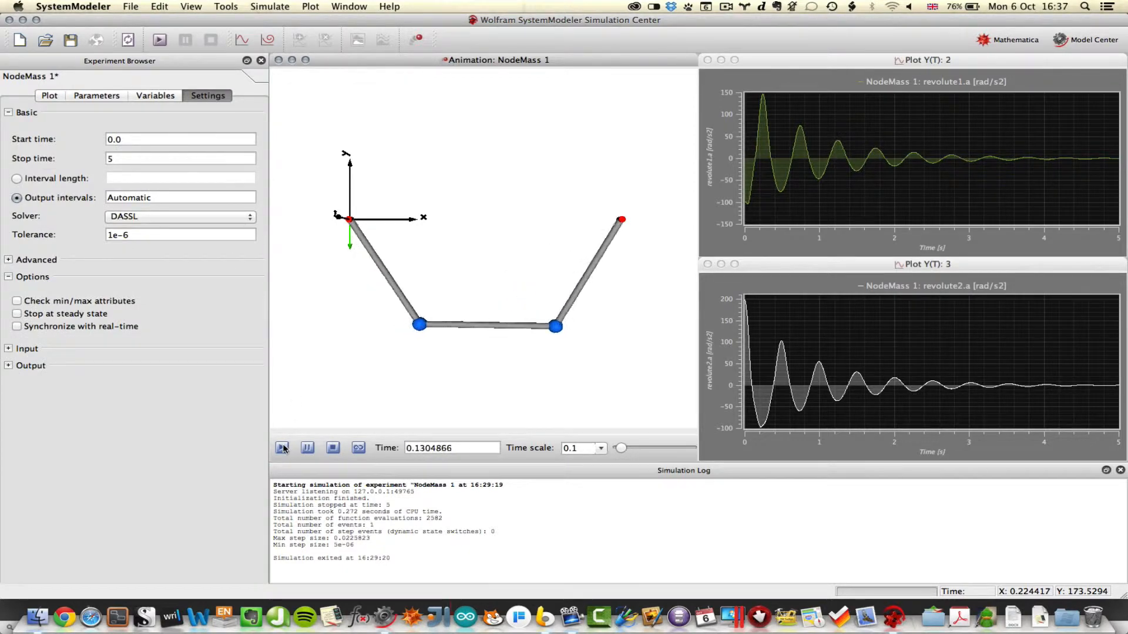
{"action": "left_click", "coordinate": [282, 448]}
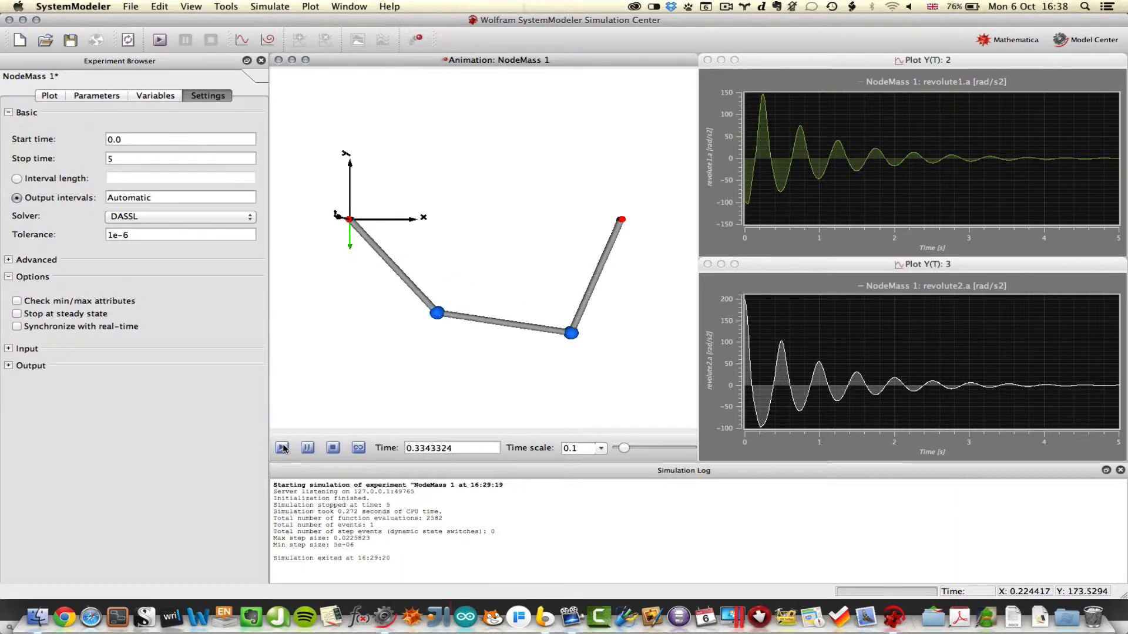
{"action": "left_click", "coordinate": [282, 447]}
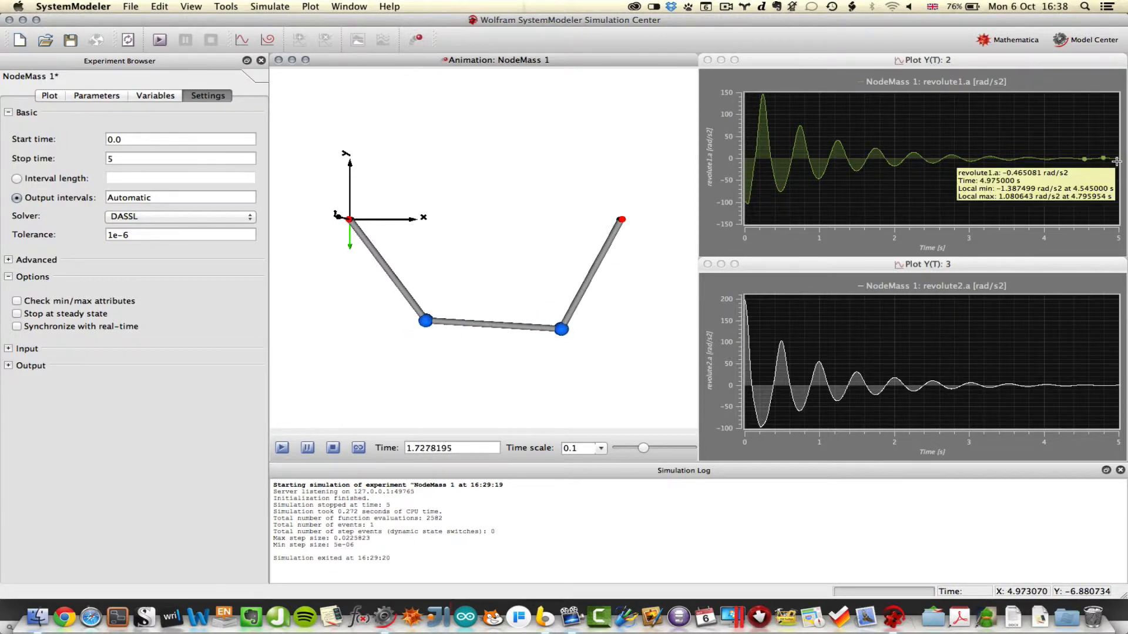
- Set the playback time scale to 0.5 and run the animation to its 5 s end
{"action": "left_click", "coordinate": [602, 447]}
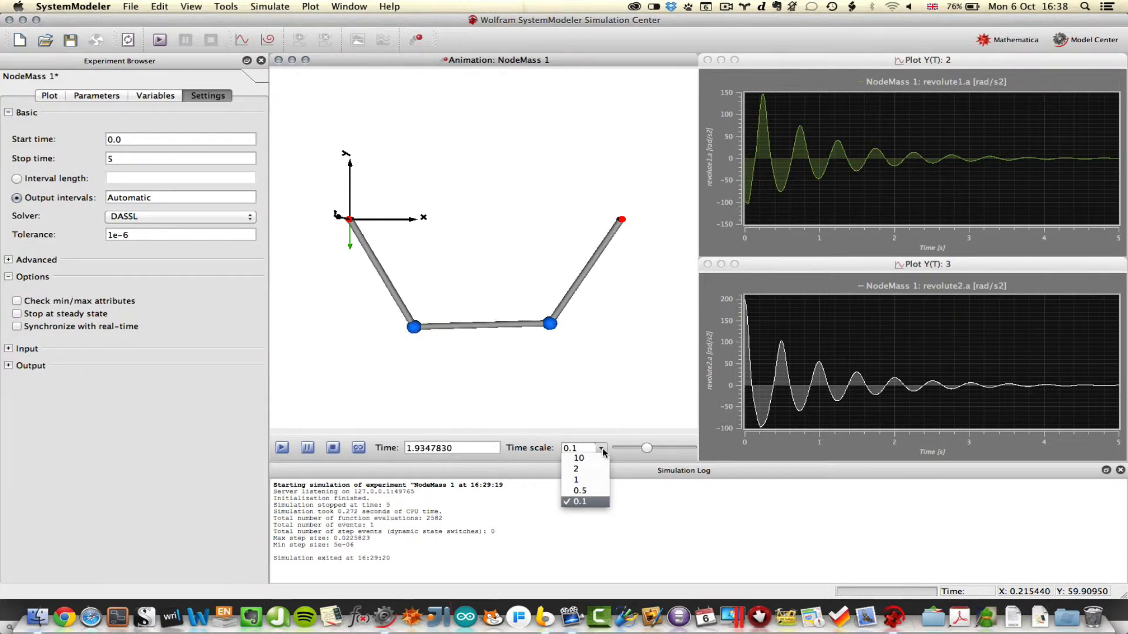
{"action": "left_click", "coordinate": [579, 491]}
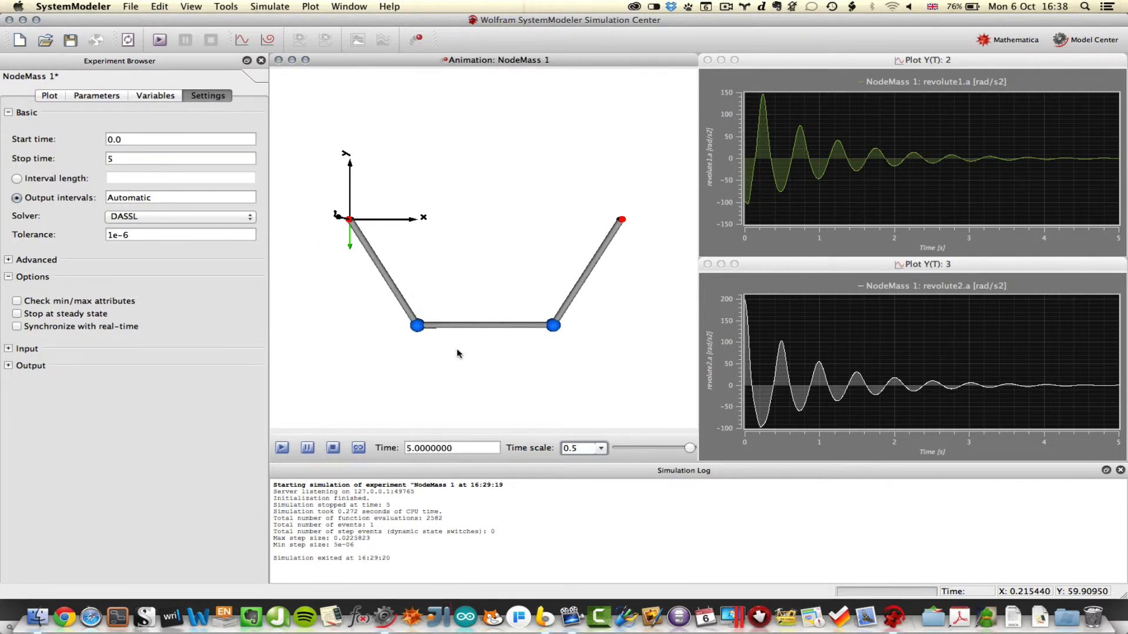
{"action": "mouse_move", "coordinate": [602, 284]}
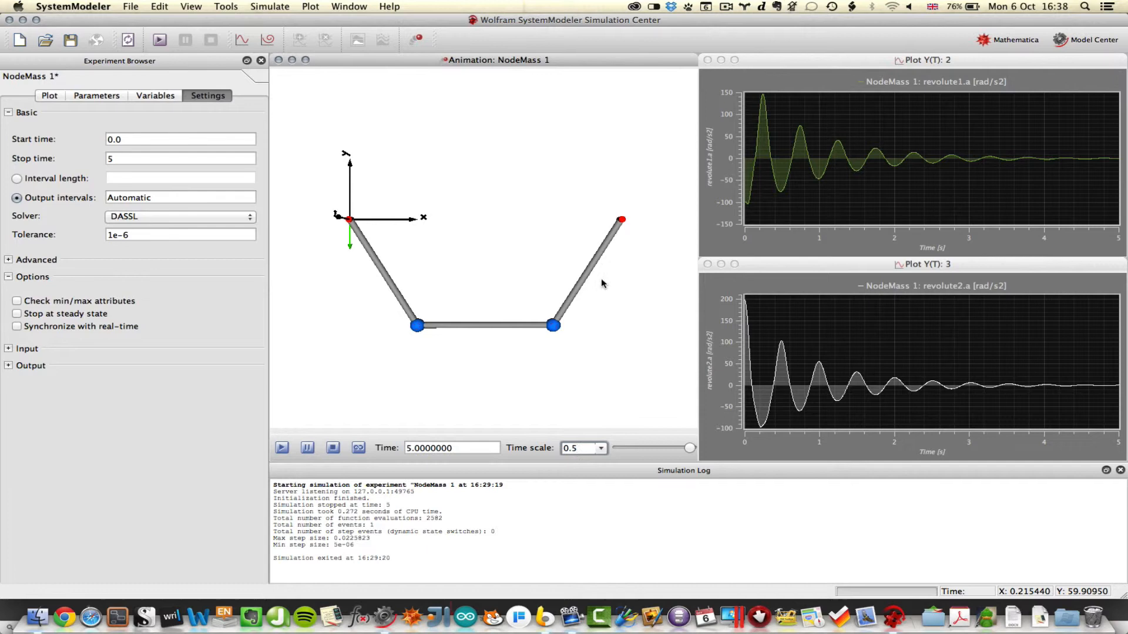
{"action": "mouse_move", "coordinate": [560, 348]}
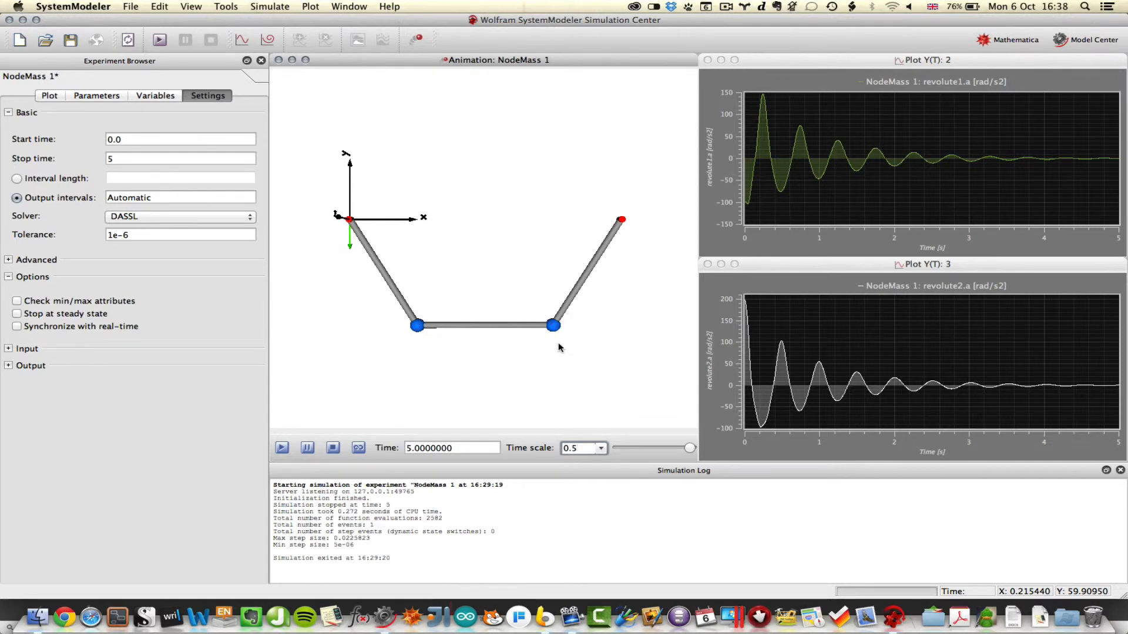